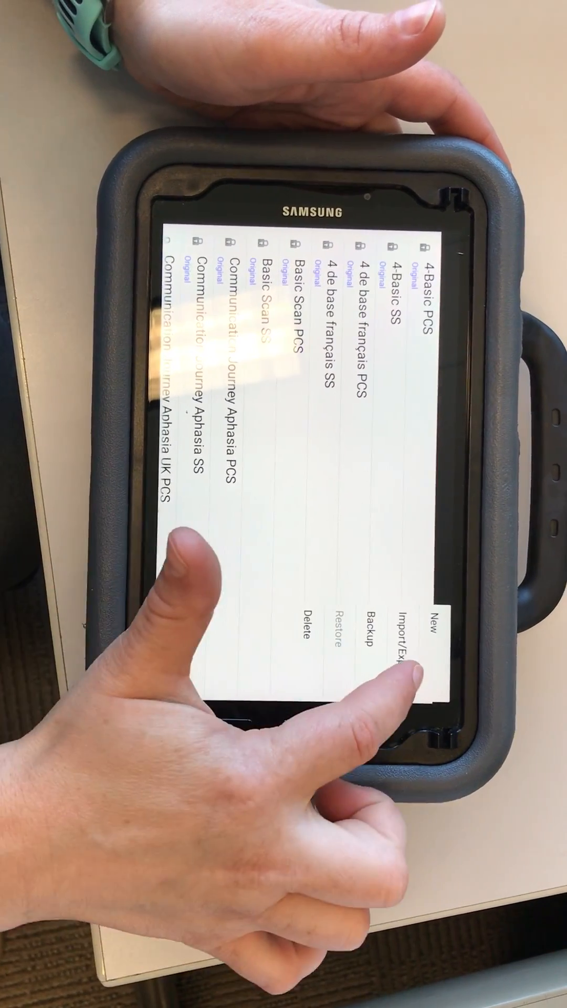
Copy WordPower60 Basic PCS_Copy from the device to the USB backup folder via Transfer Vocabularies
left_click(395, 637)
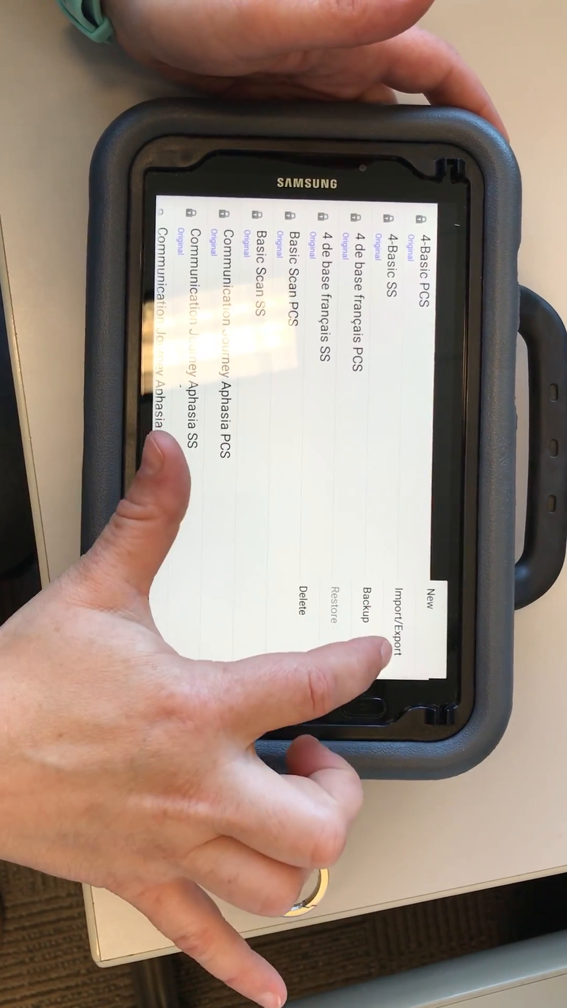
left_click(368, 608)
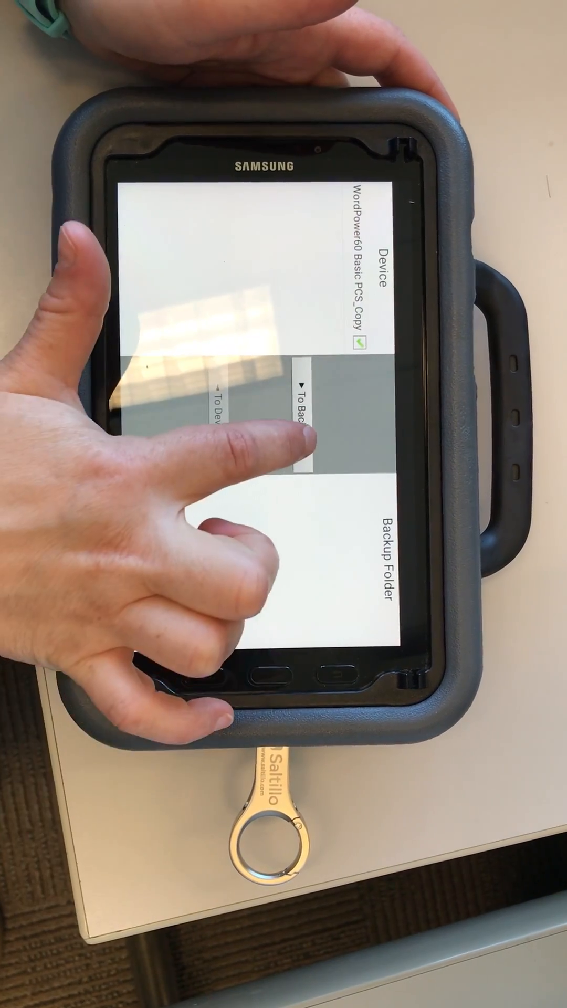
left_click(305, 411)
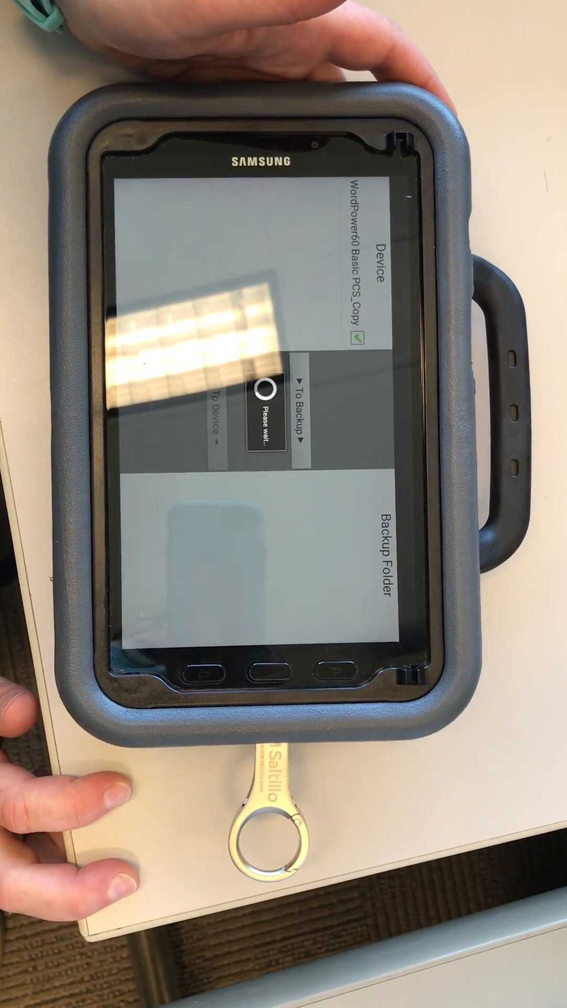